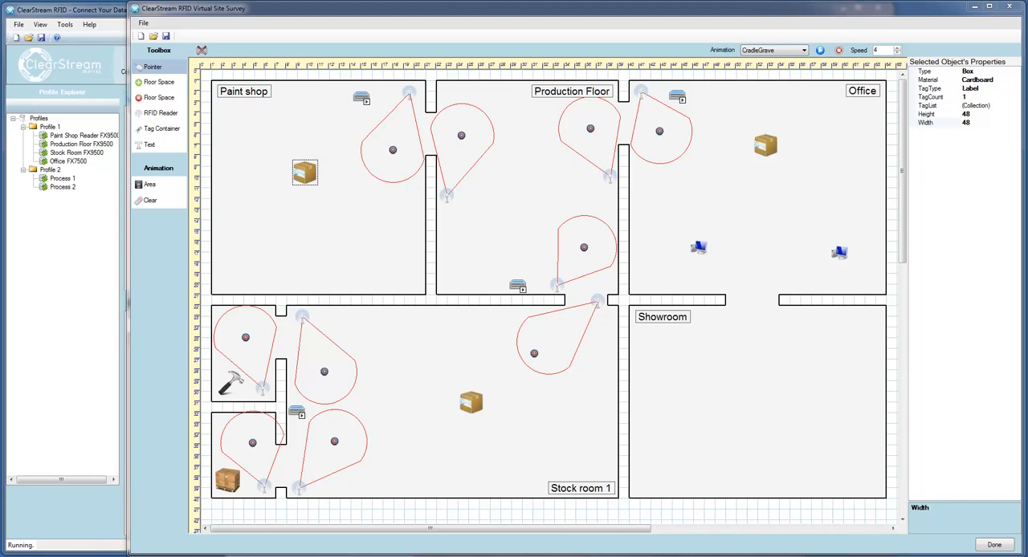
mouse_move(321, 119)
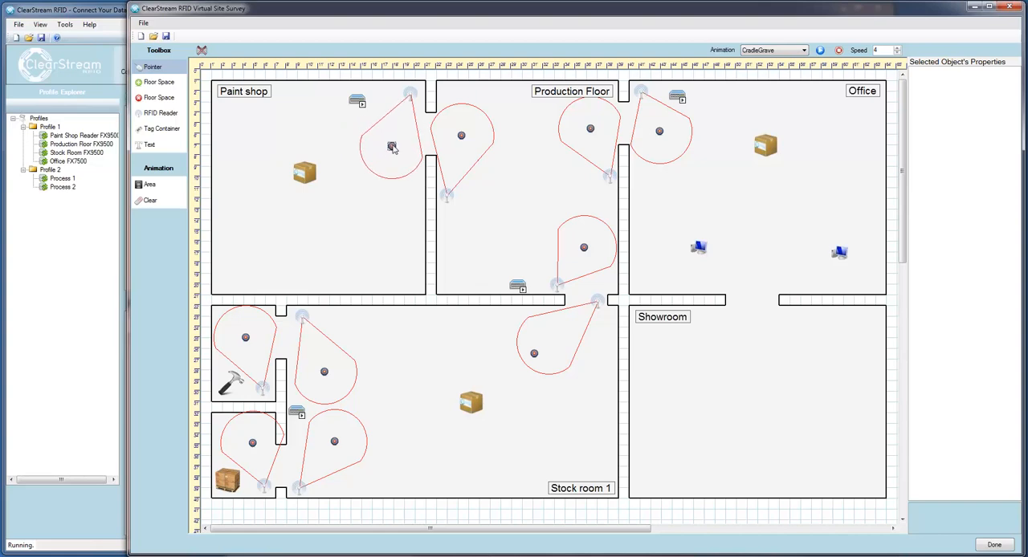
mouse_move(354, 129)
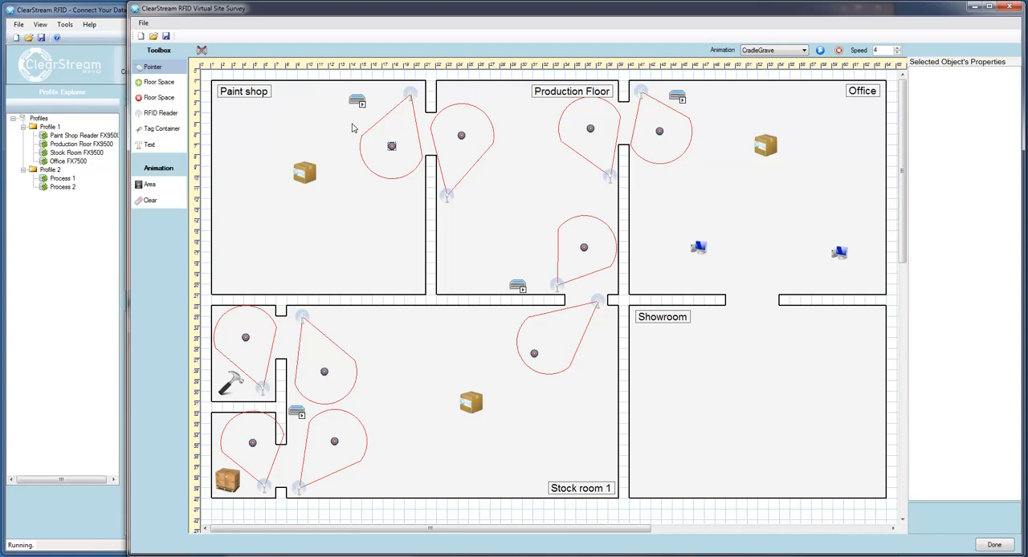
Step: Select the cardboard box in the paint shop and bring up the Start/Stop Readers list
left_click(306, 174)
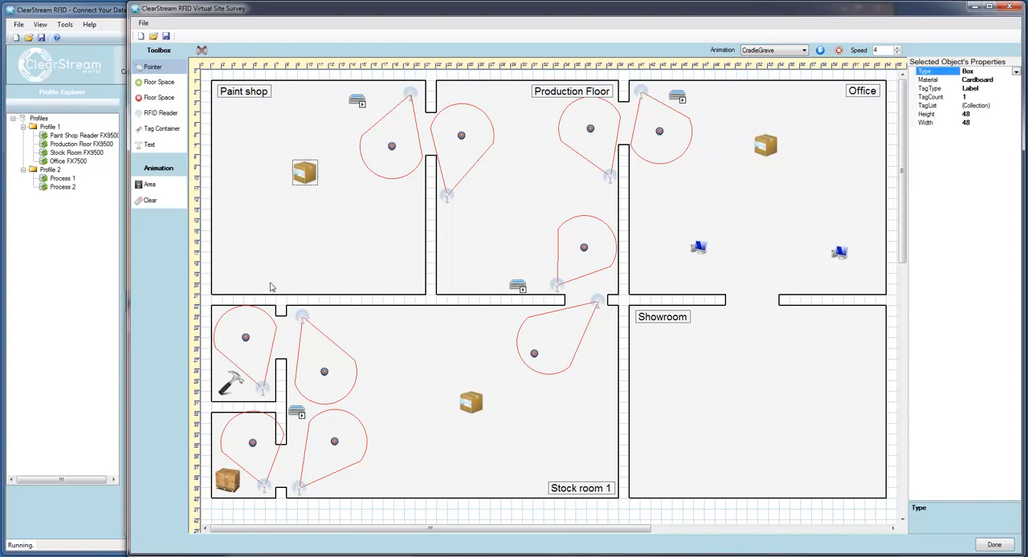
left_click(231, 382)
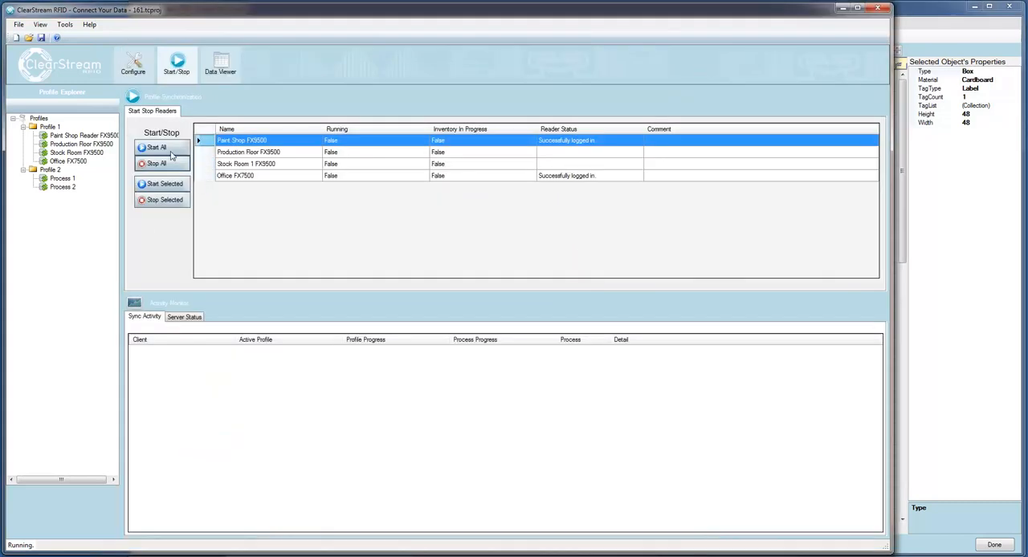
Step: Start all four room readers running inventory and return to the floor plan with green coverage
left_click(156, 148)
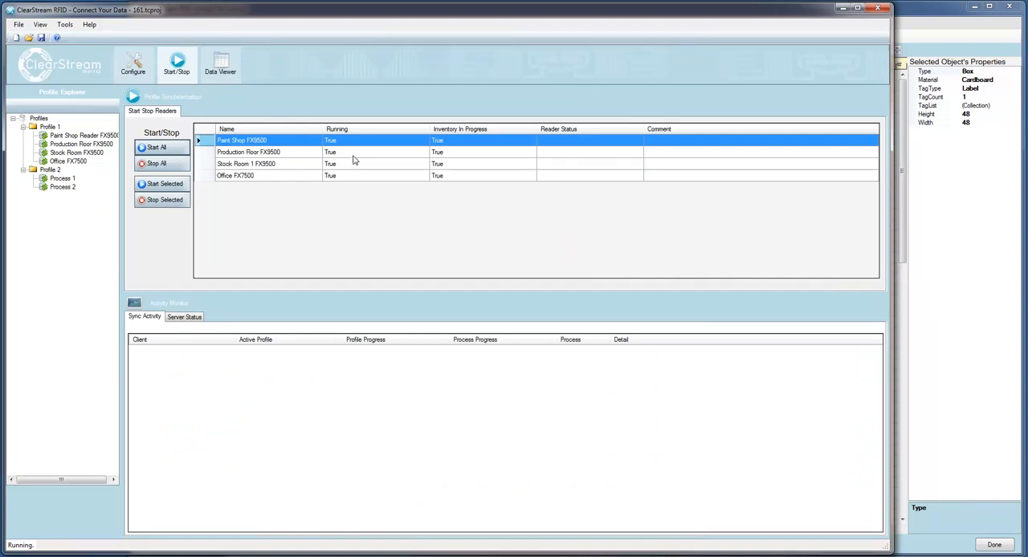
mouse_move(460, 167)
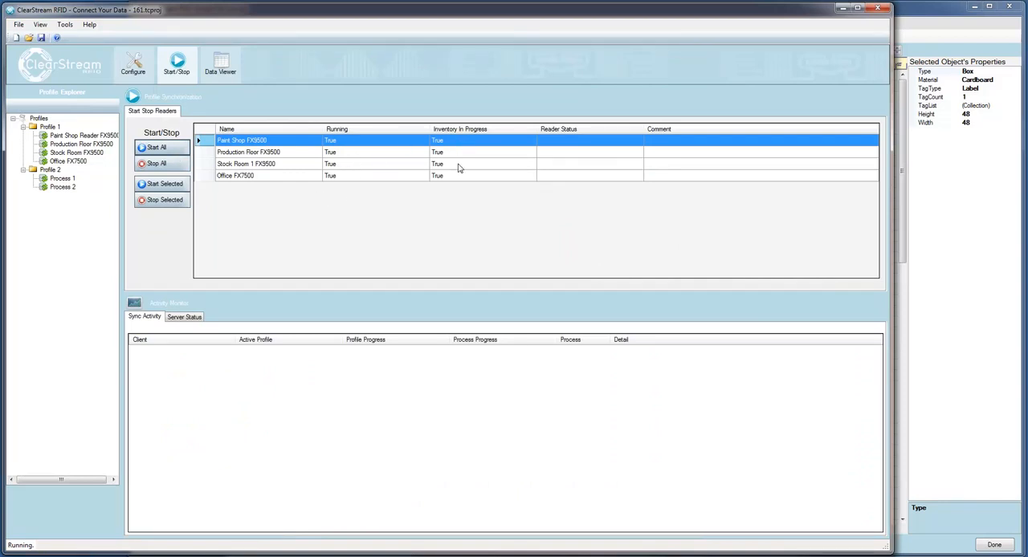
left_click(220, 64)
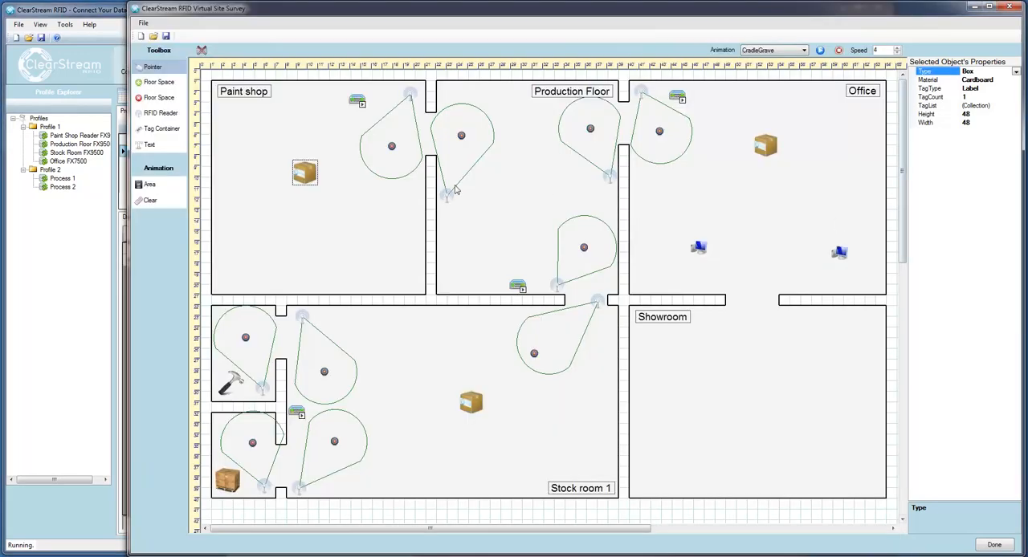
Step: Deselect the box so it gets scanned, then refresh the RFID Tag List to show its Paint Shop read record
left_click(356, 100)
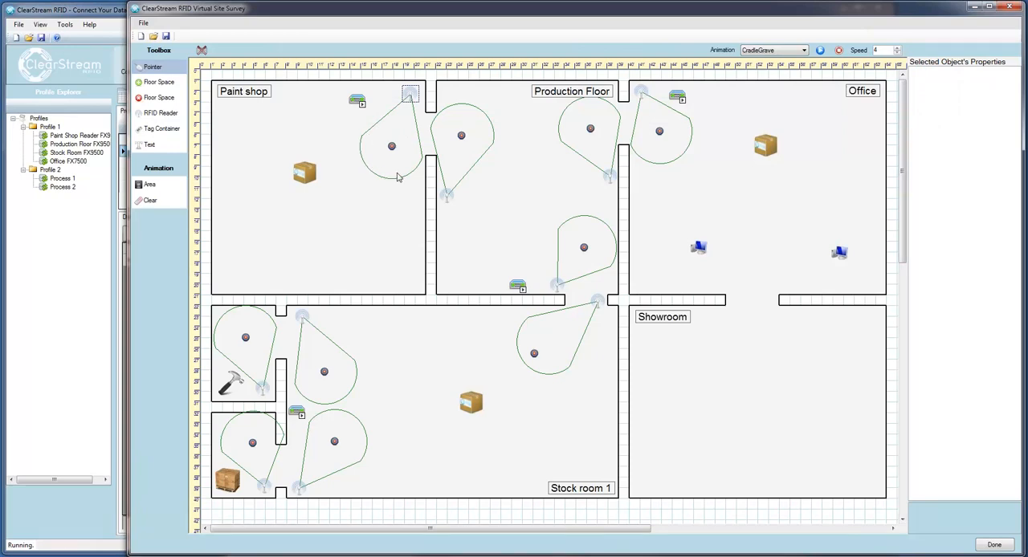
mouse_move(376, 125)
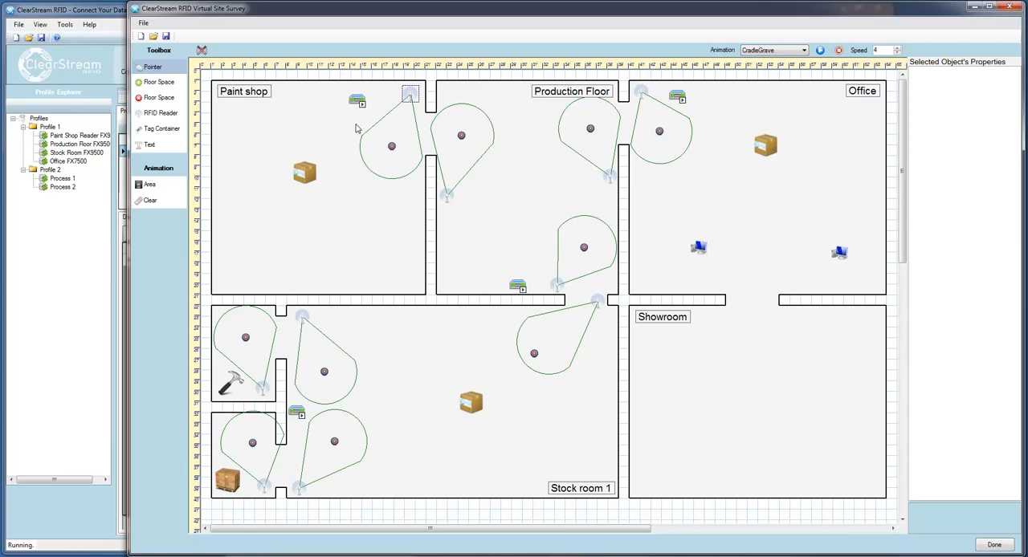
mouse_move(356, 129)
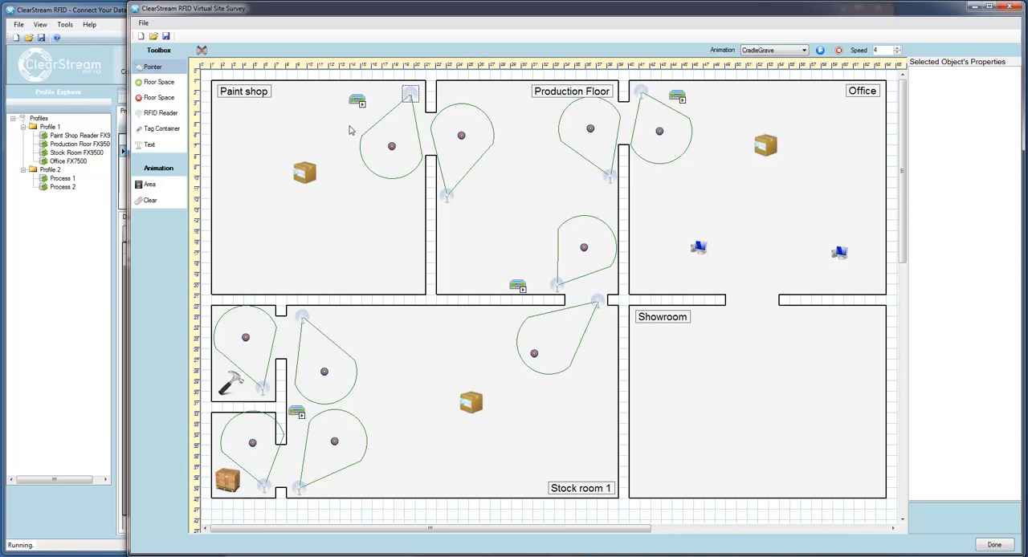
mouse_move(347, 114)
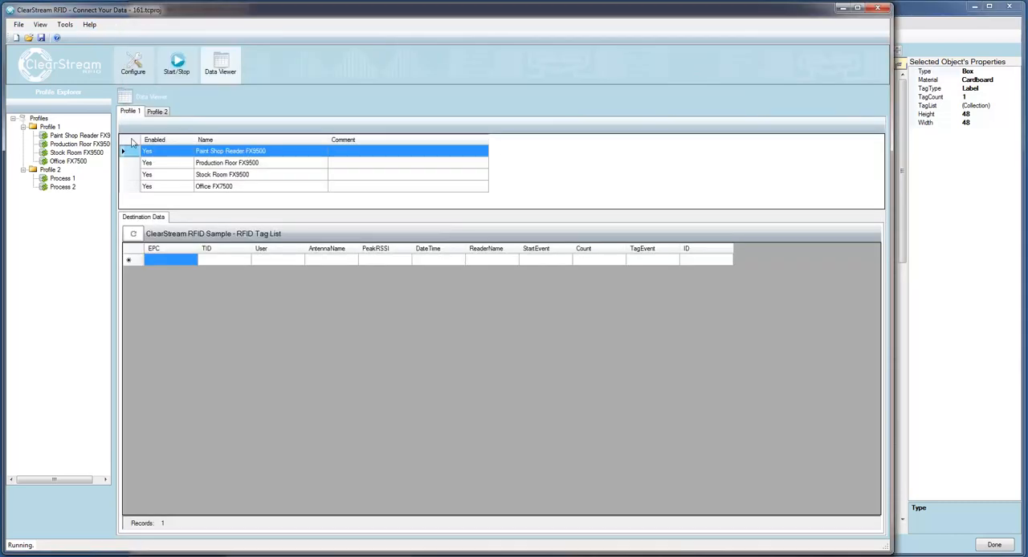
left_click(131, 234)
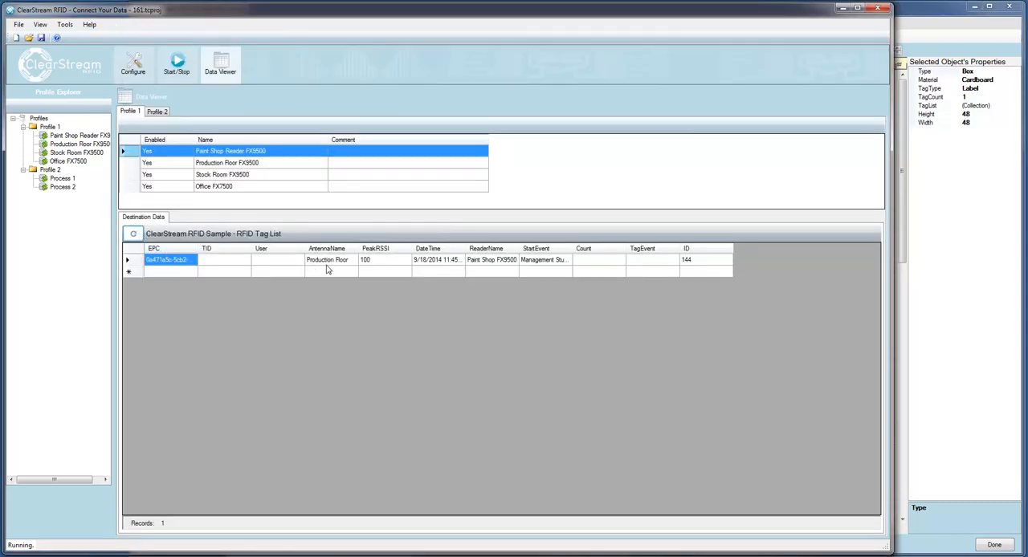